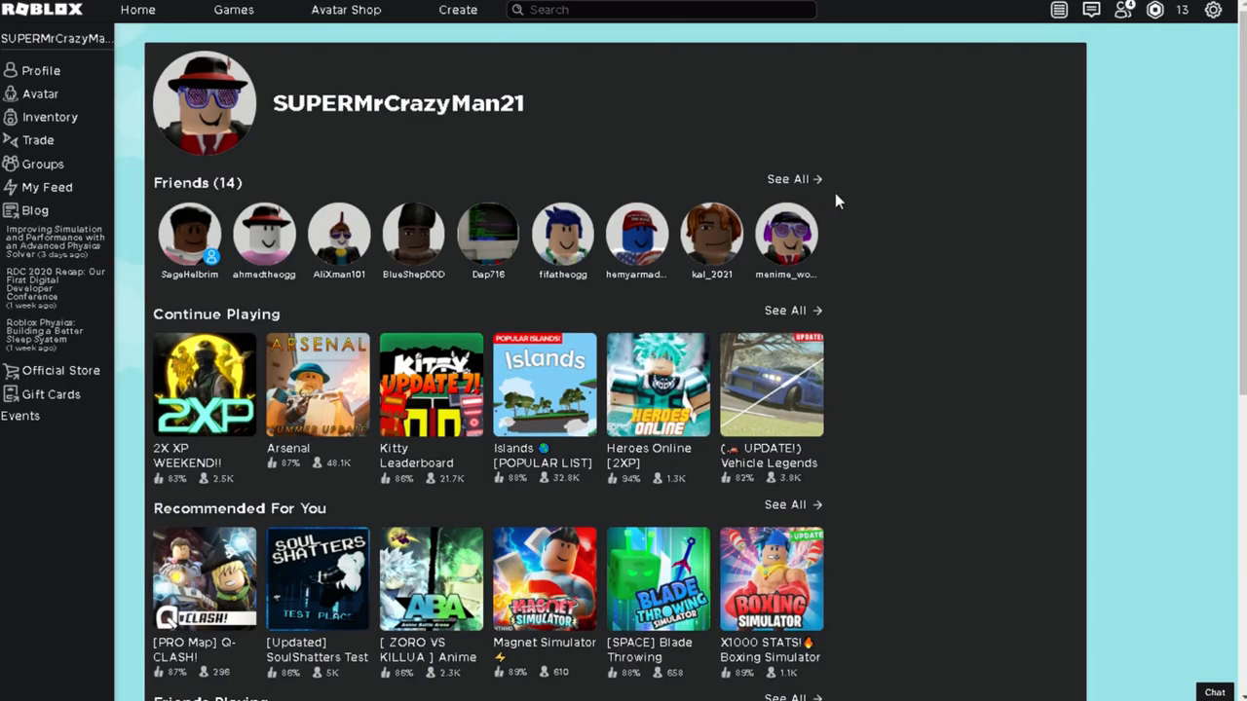
pyautogui.moveTo(269, 530)
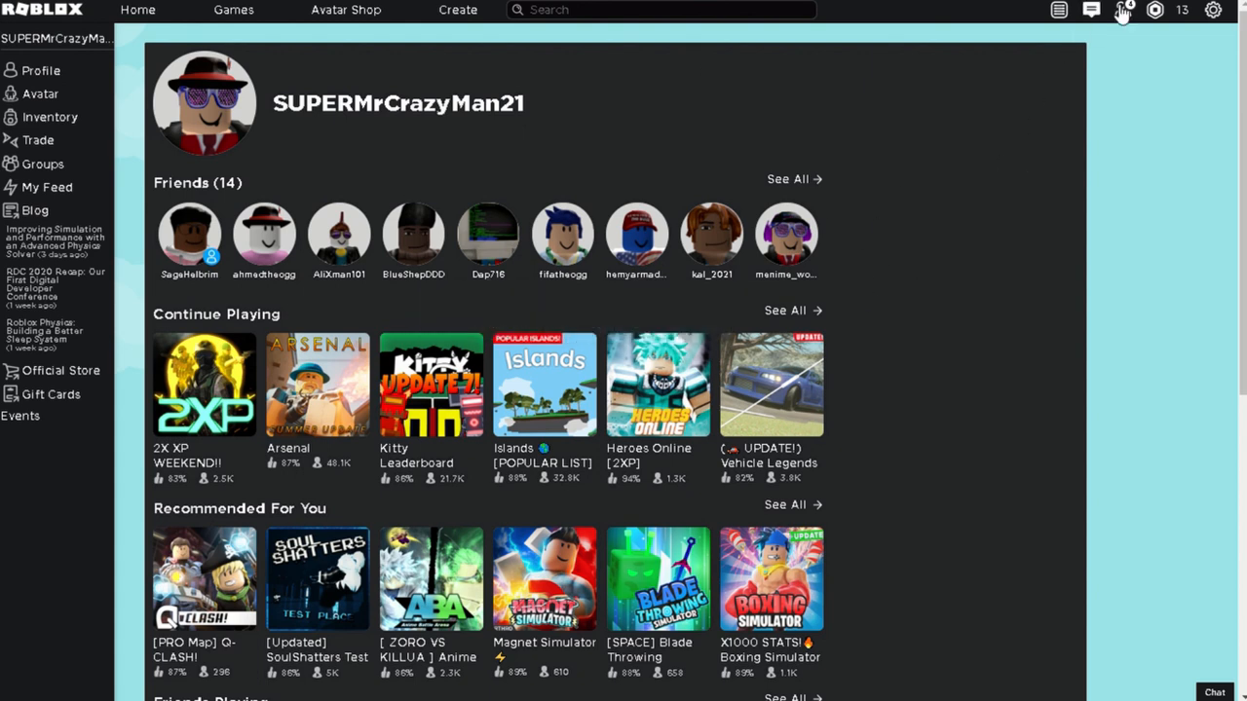
# Step: Show the Robux balance (13) dropdown with its Buy Robux option
pyautogui.click(1155, 12)
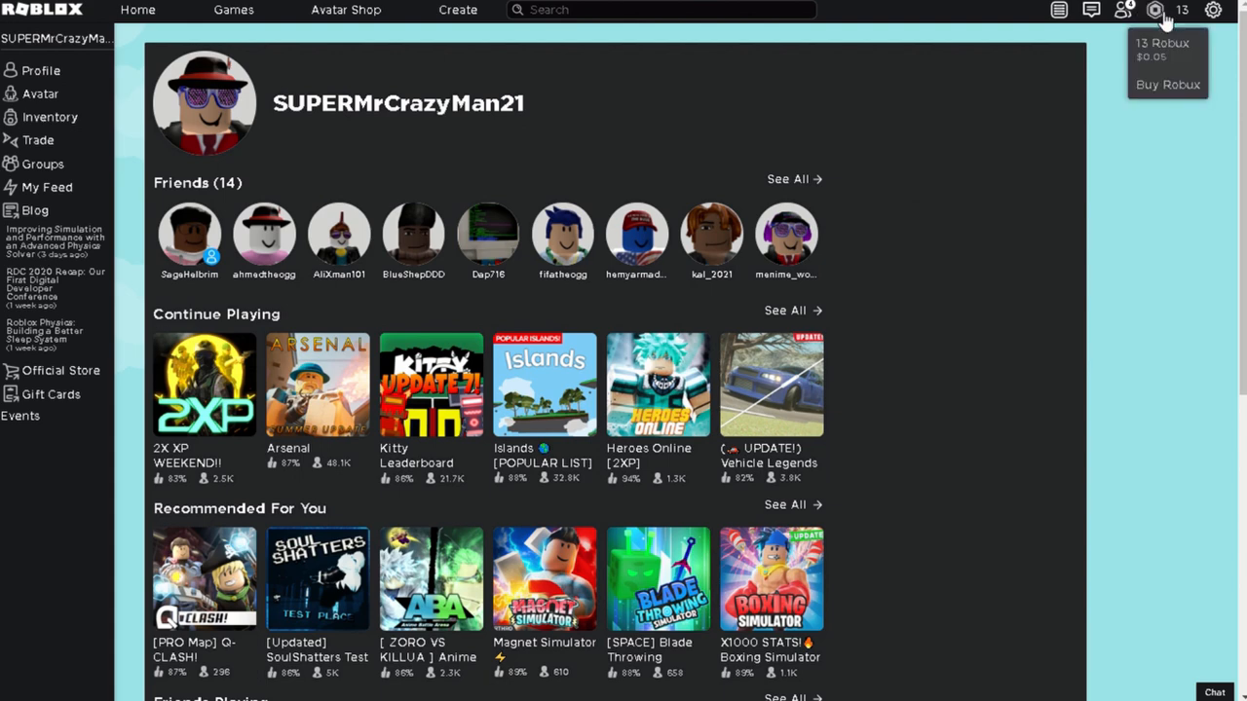
pyautogui.moveTo(744, 166)
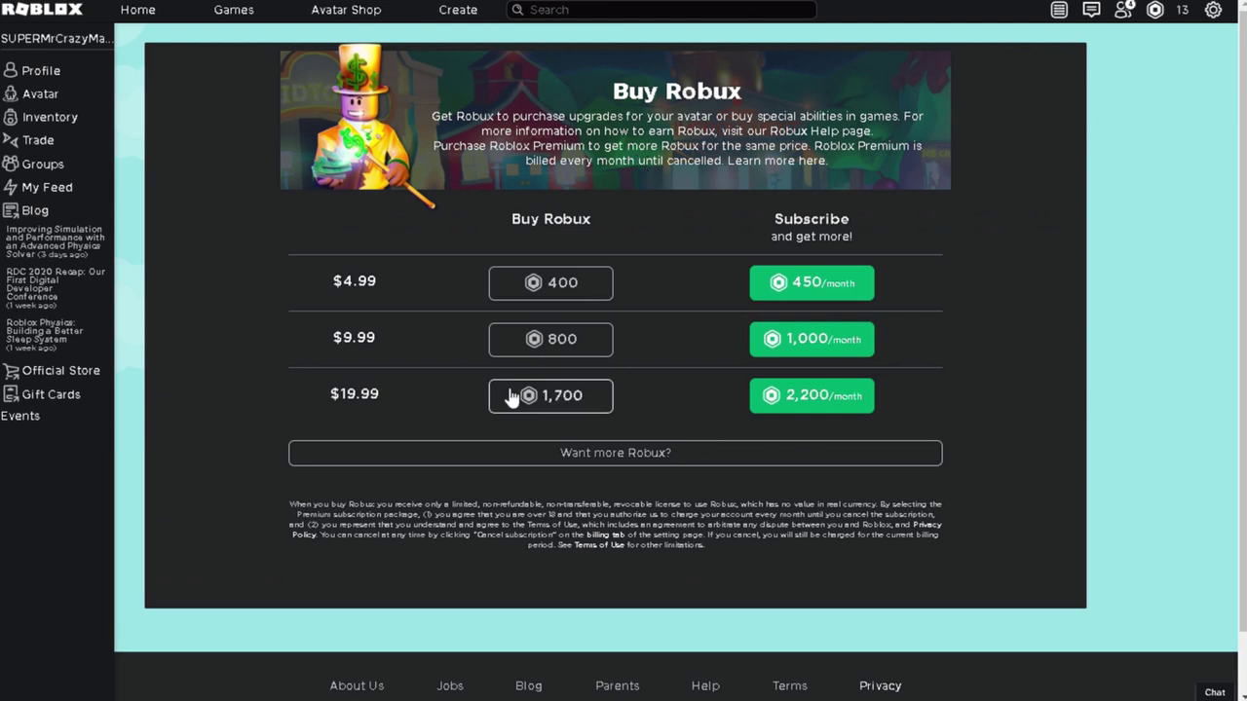
pyautogui.moveTo(801, 413)
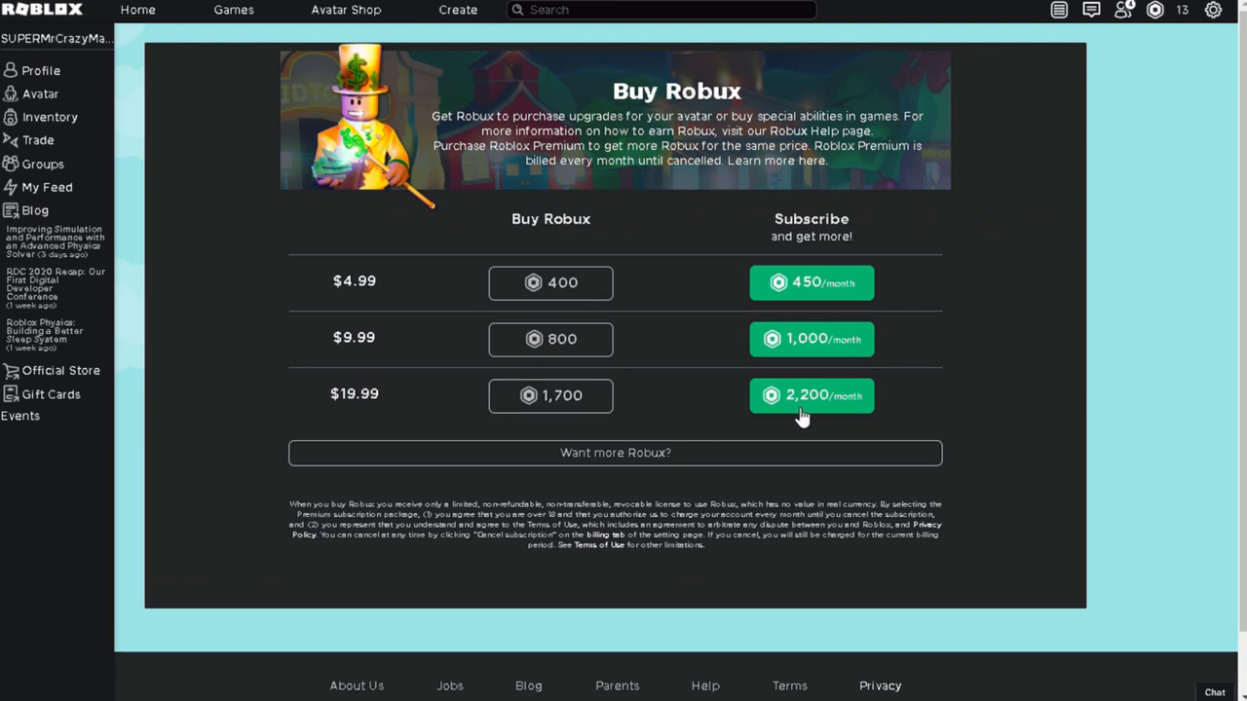
pyautogui.moveTo(815, 409)
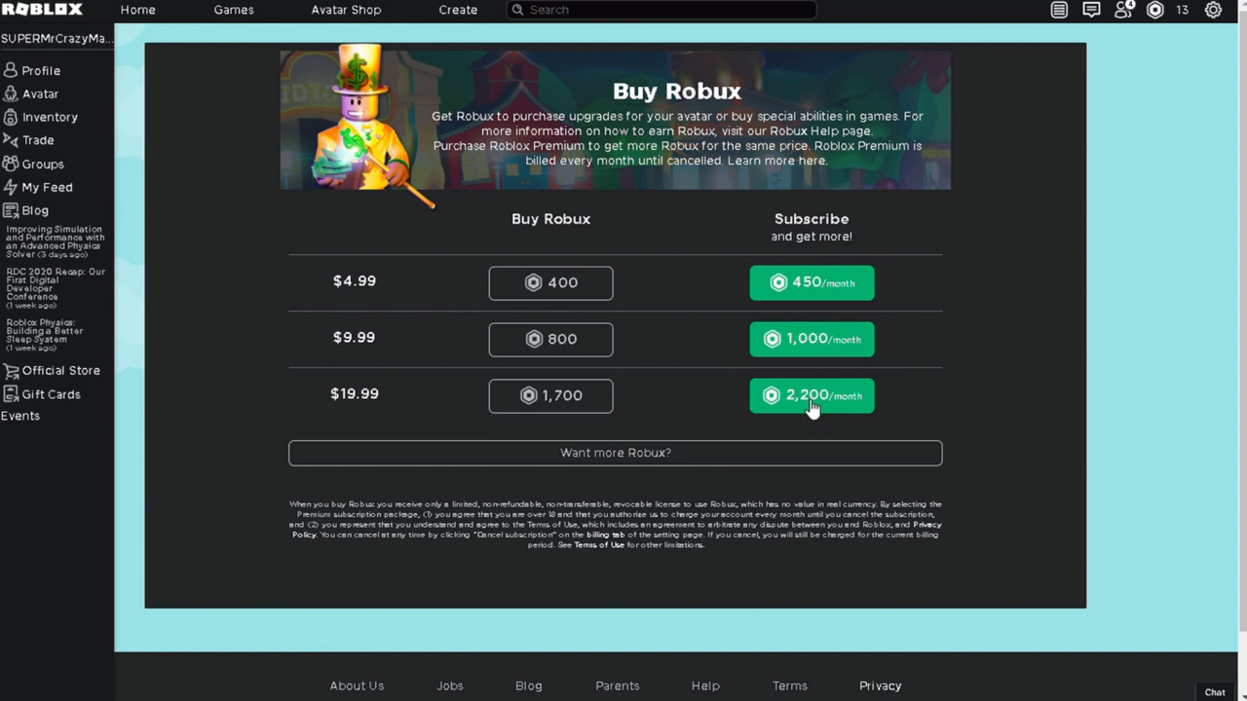
# Step: Subscribe to the 2,200/month Premium plan, reaching the $19.99 payment page
pyautogui.click(810, 395)
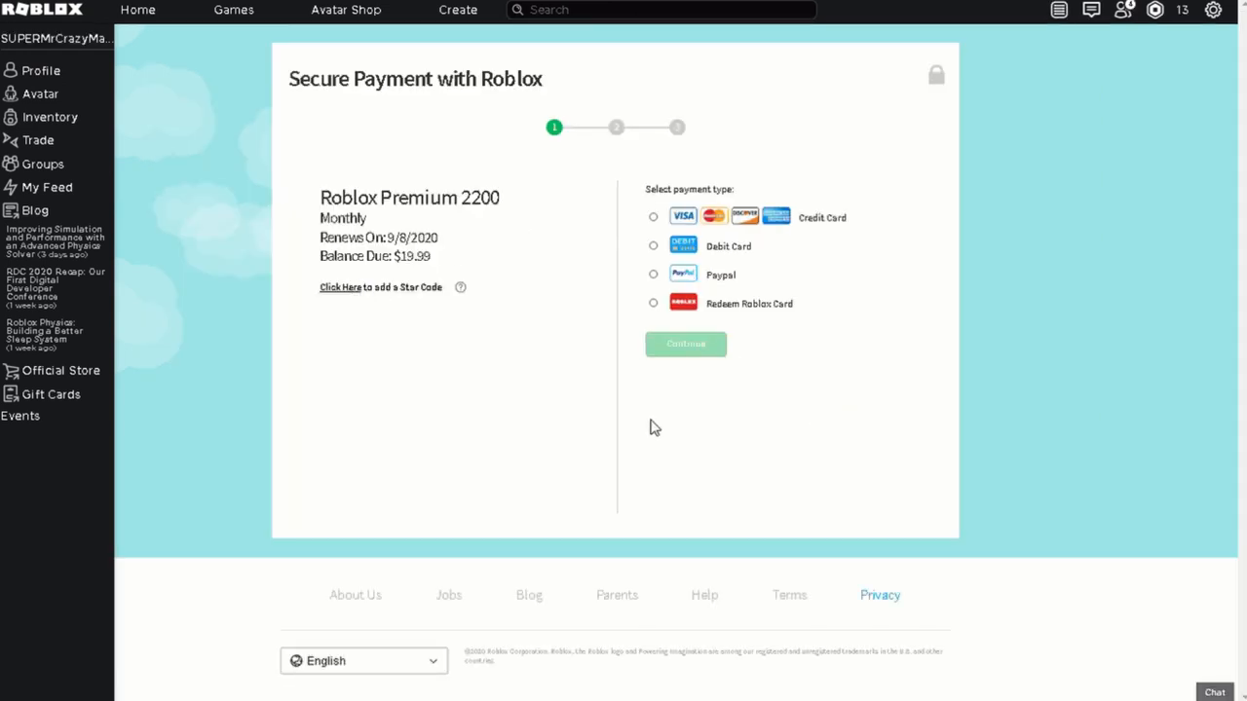
pyautogui.moveTo(546, 417)
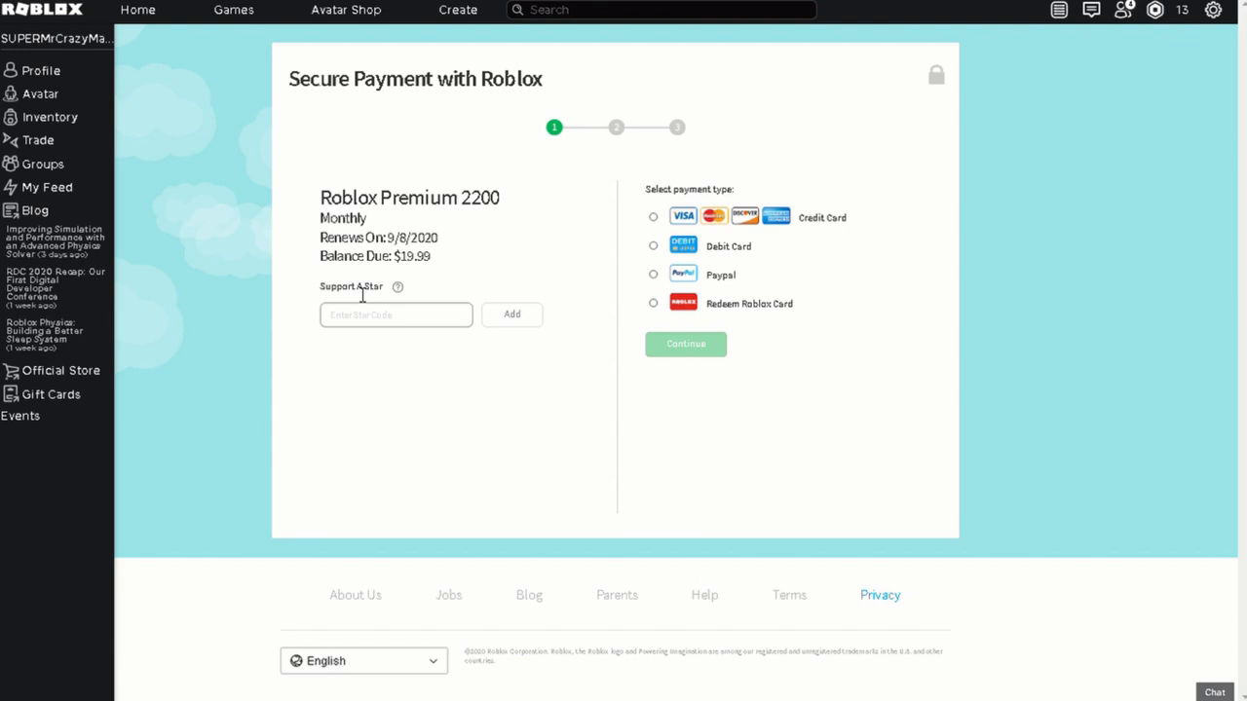
# Step: Enter star code 'Denis' in Support A Star and add it to the order
pyautogui.click(396, 316)
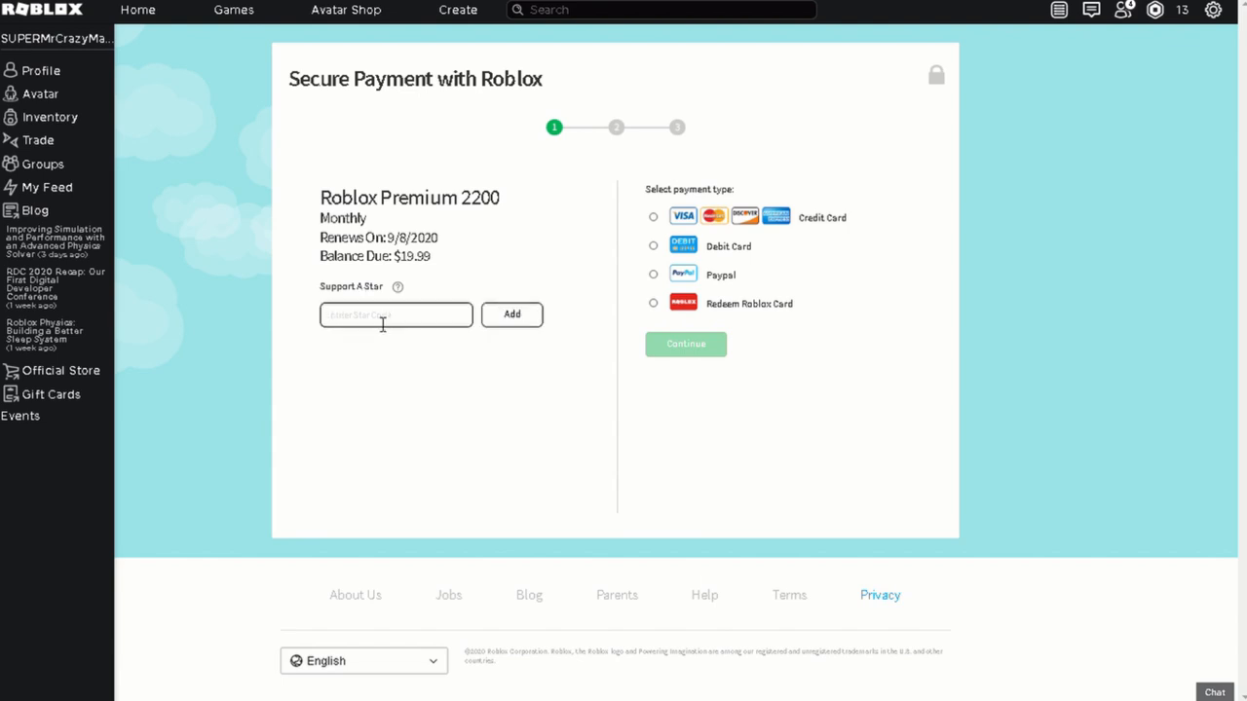
pyautogui.write('D')
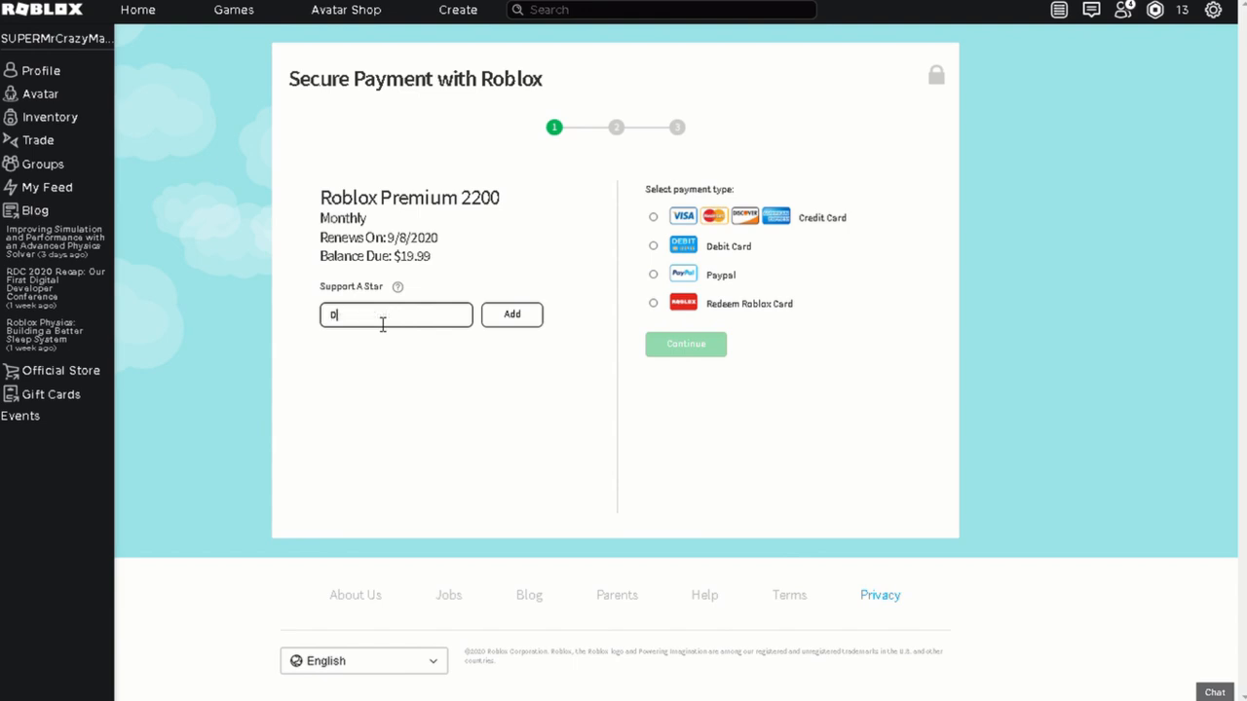
pyautogui.write('enis')
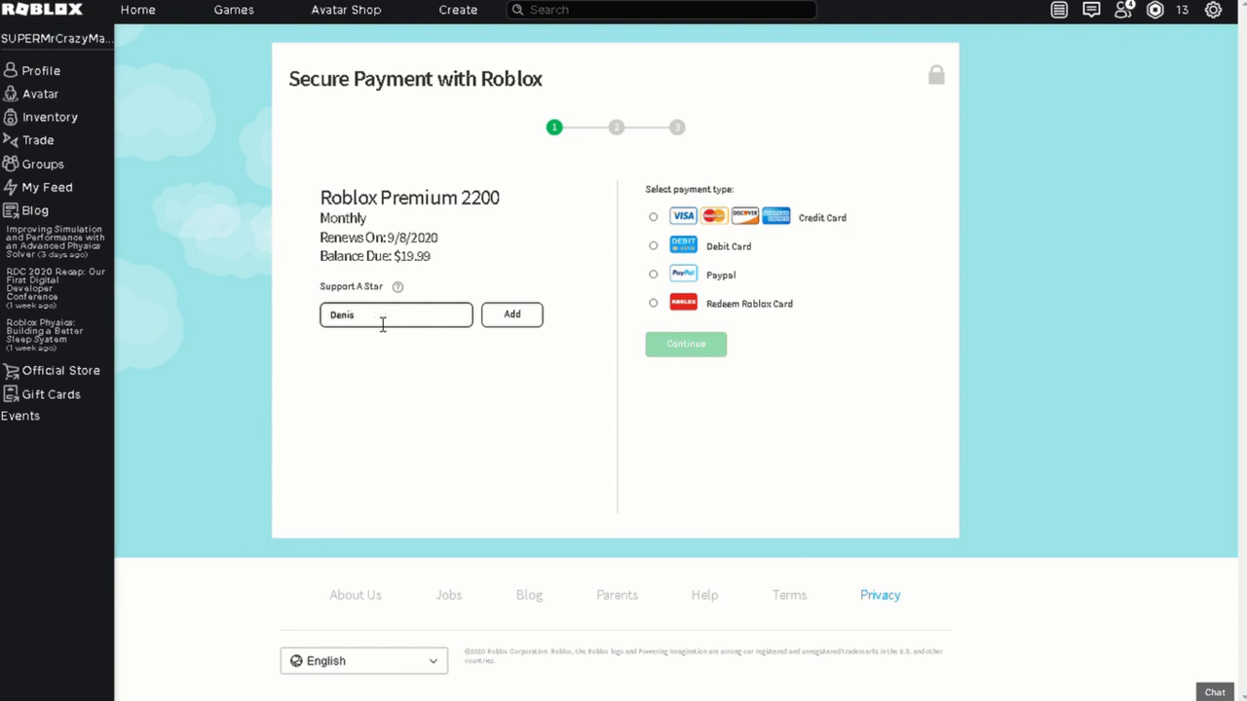
pyautogui.moveTo(526, 327)
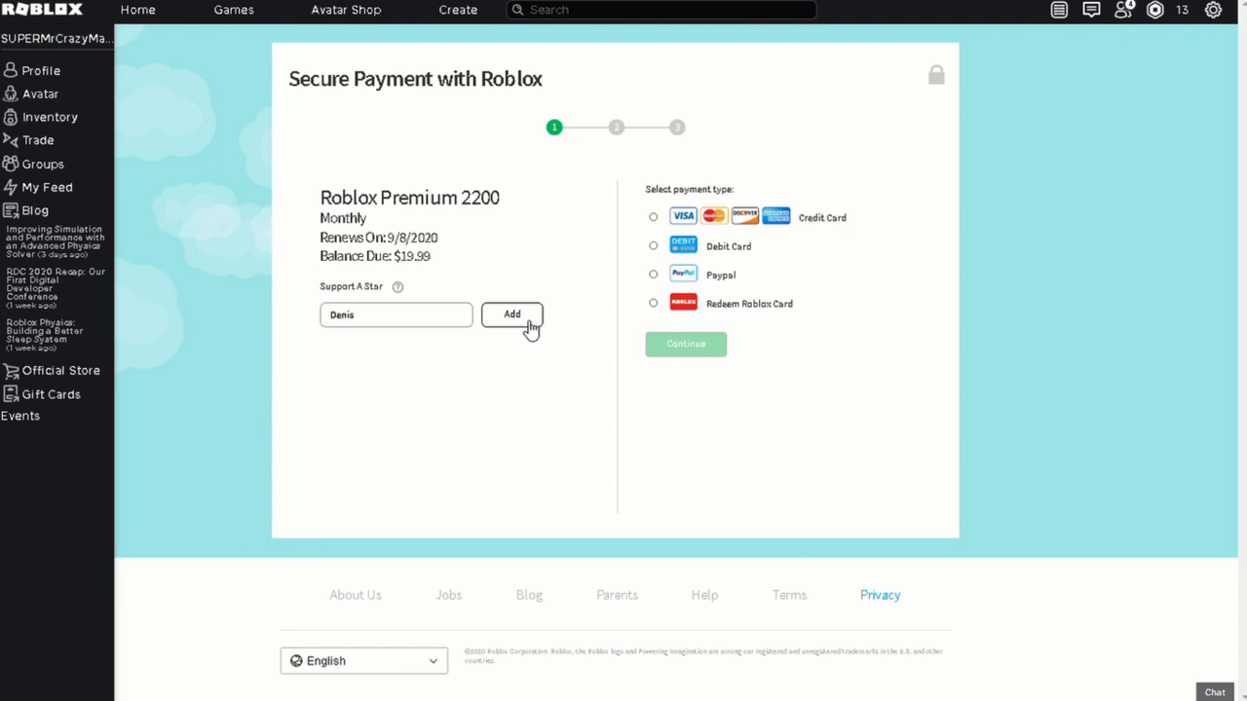
pyautogui.click(511, 314)
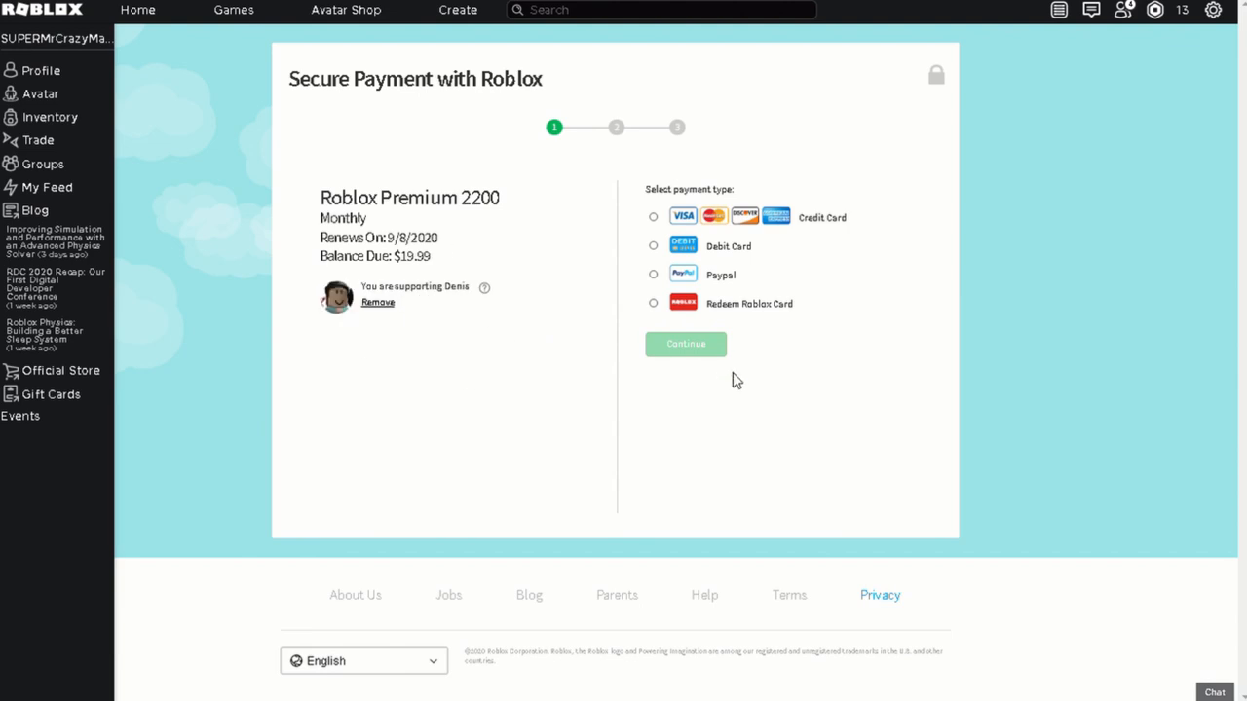
pyautogui.moveTo(652, 263)
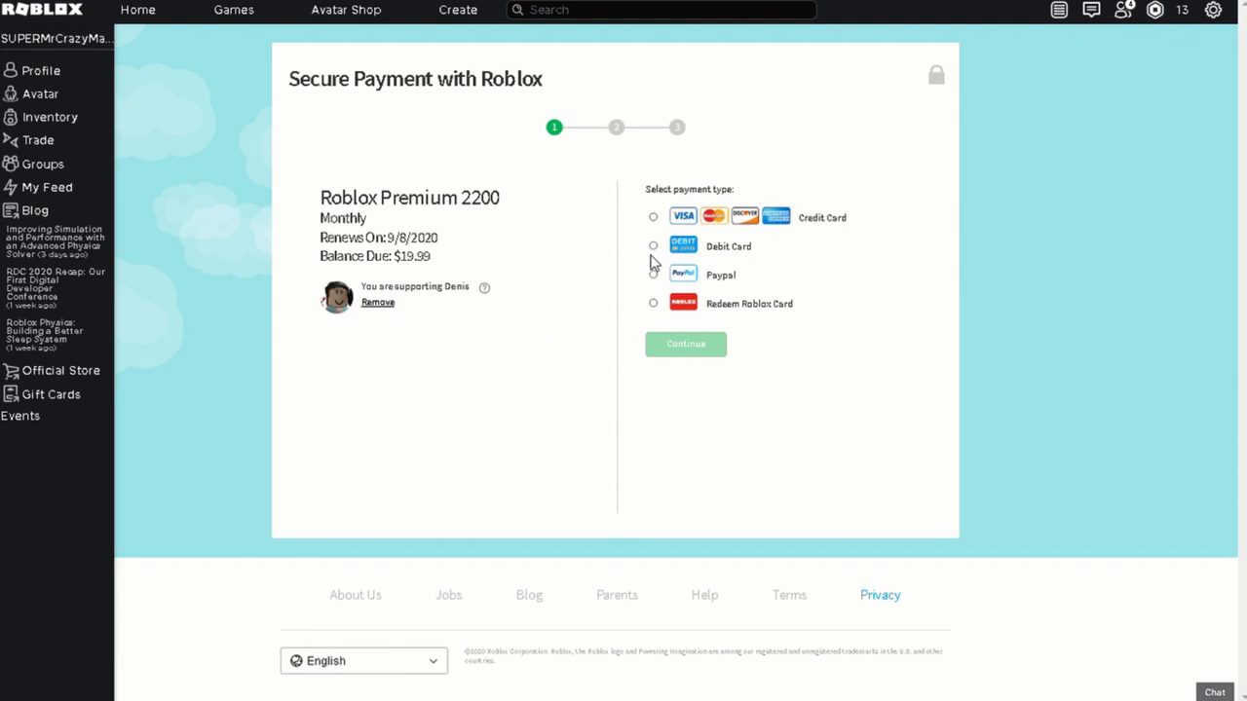
# Step: Select Redeem Roblox Card as payment type and continue to the Roblox Credit step
pyautogui.click(653, 273)
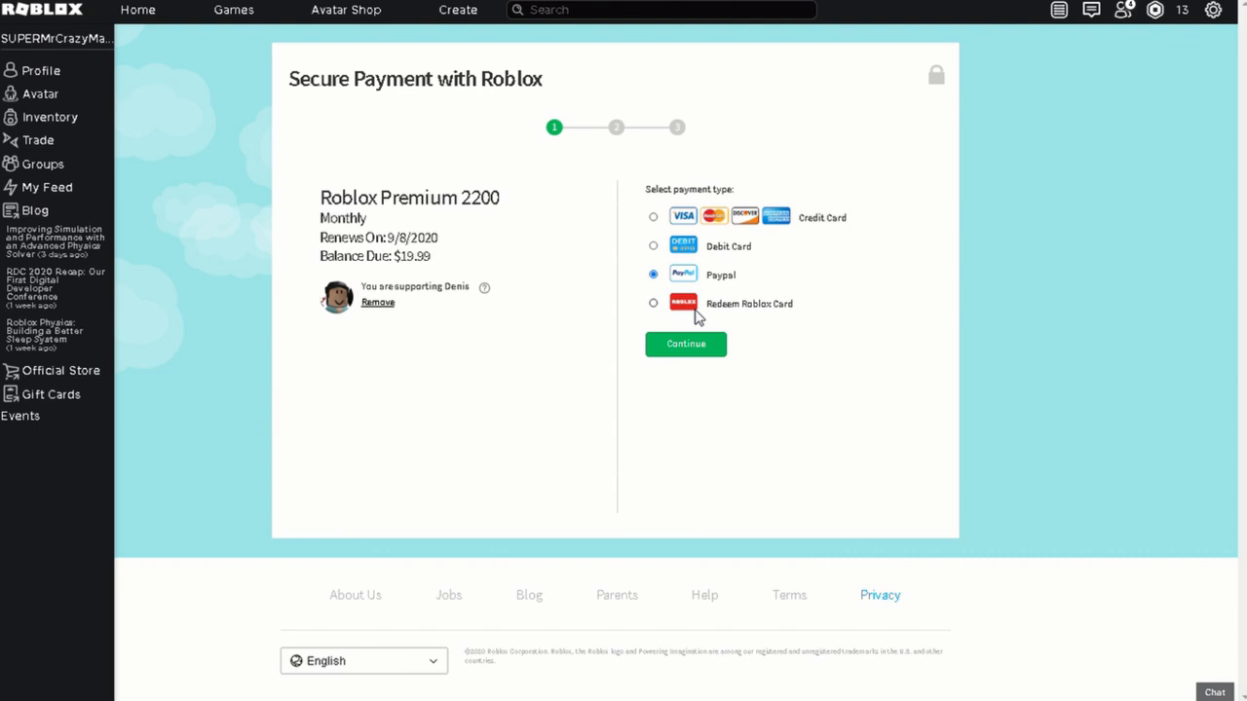
pyautogui.click(652, 304)
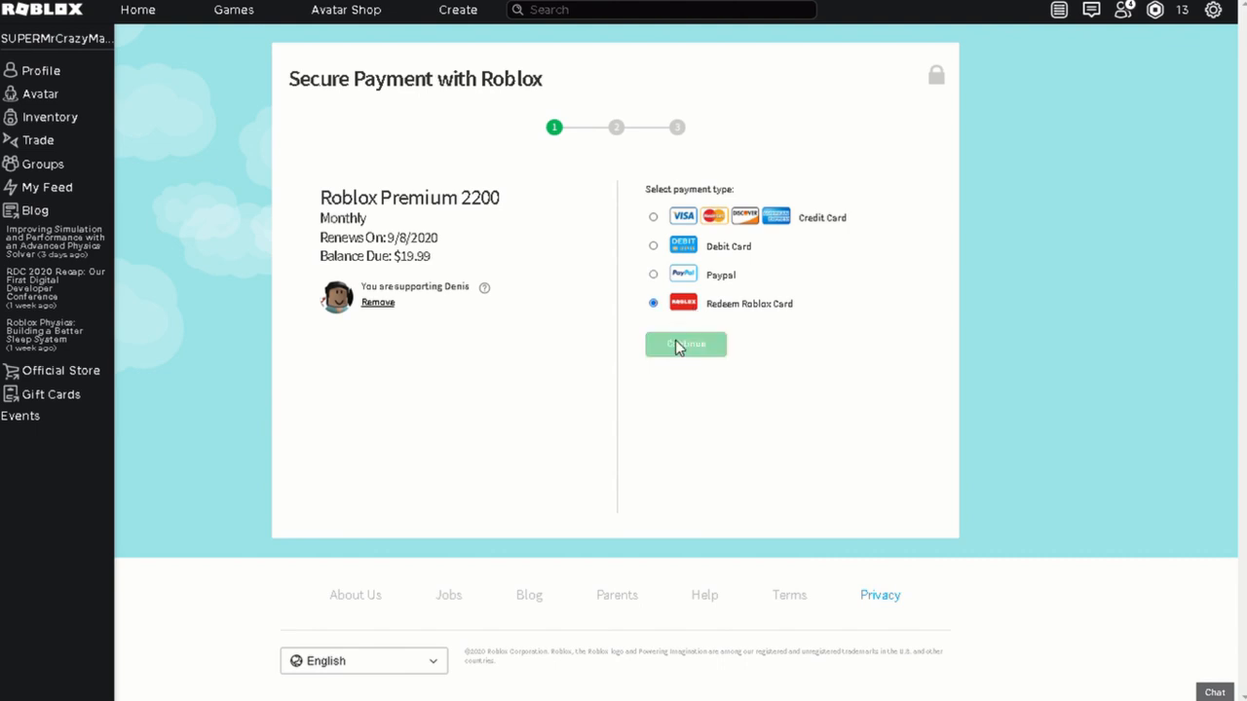
pyautogui.click(686, 343)
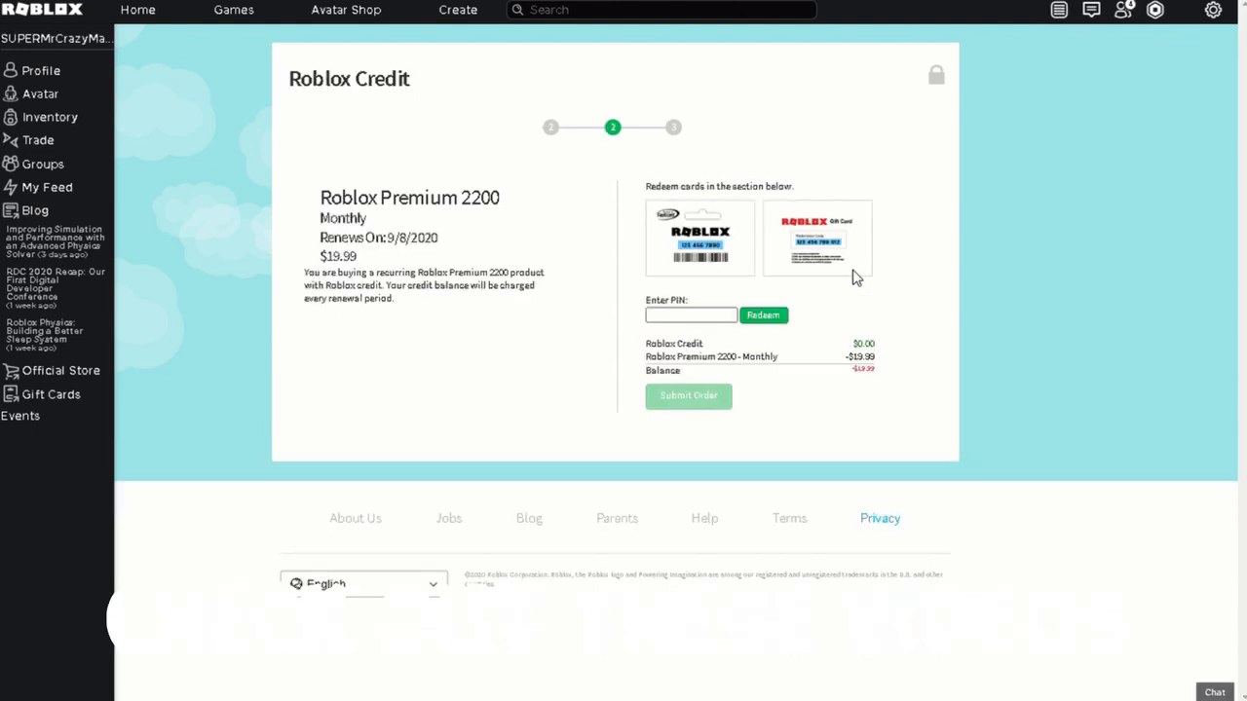